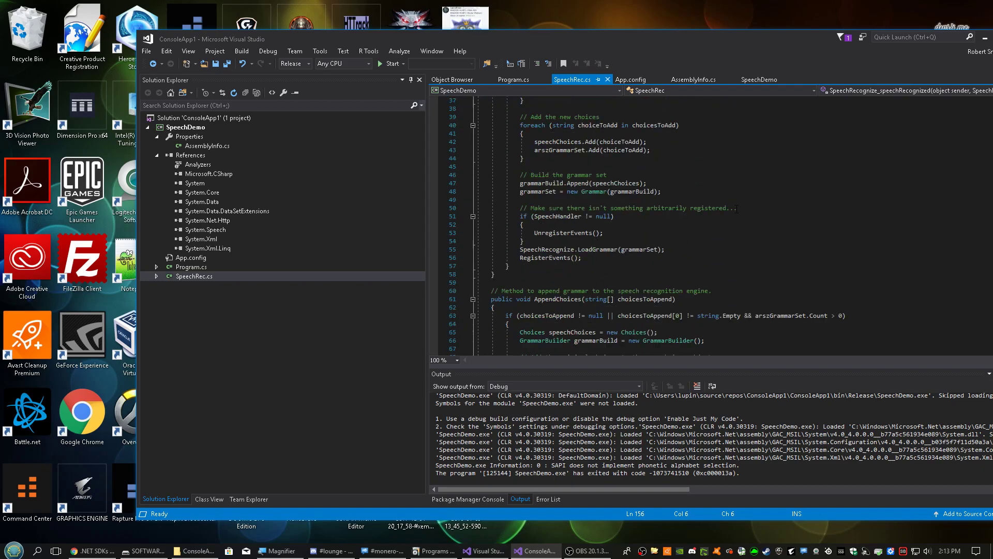
- Rebuild the SpeechDemo solution and start it, hitting an UnauthorizedAccessException crash
scroll(down, 3)
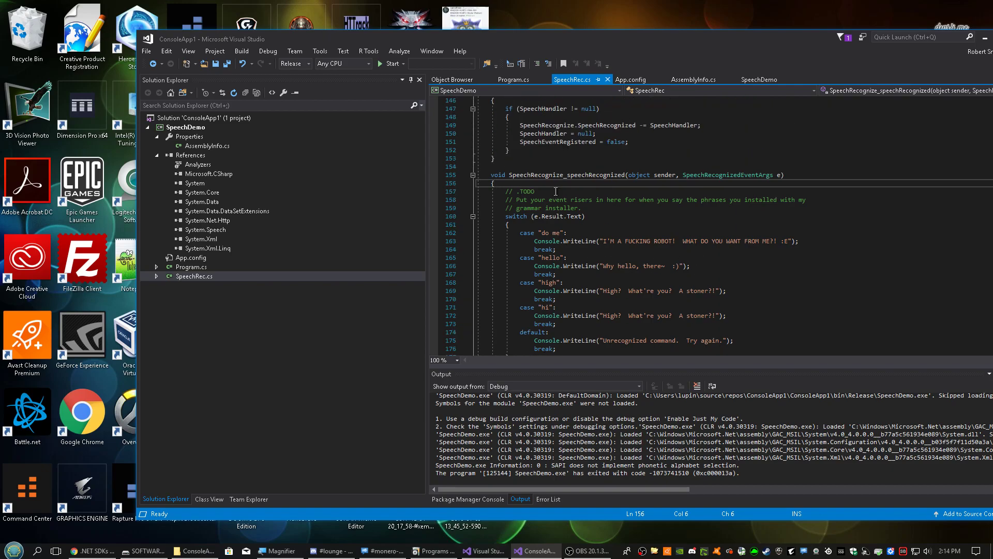
click(193, 277)
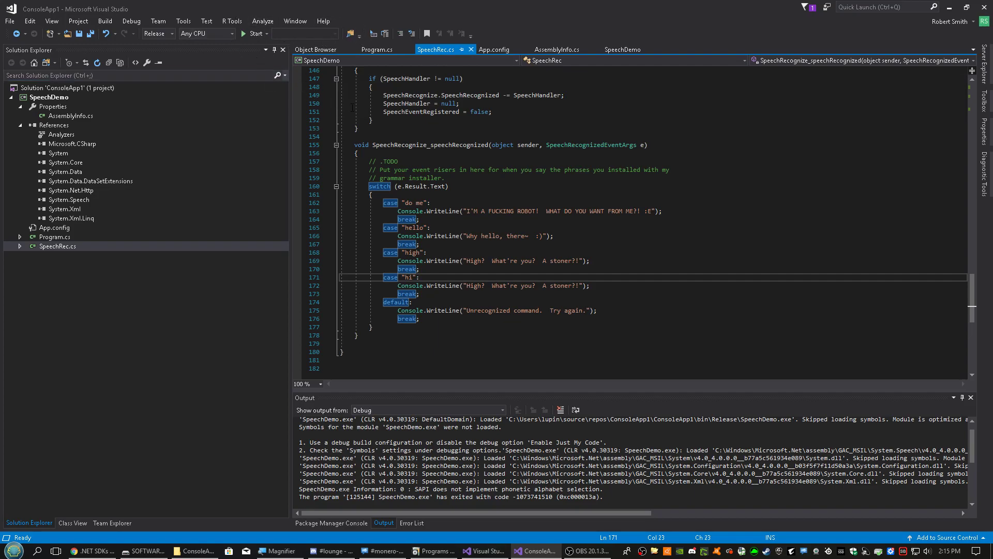
mouse_move(131, 20)
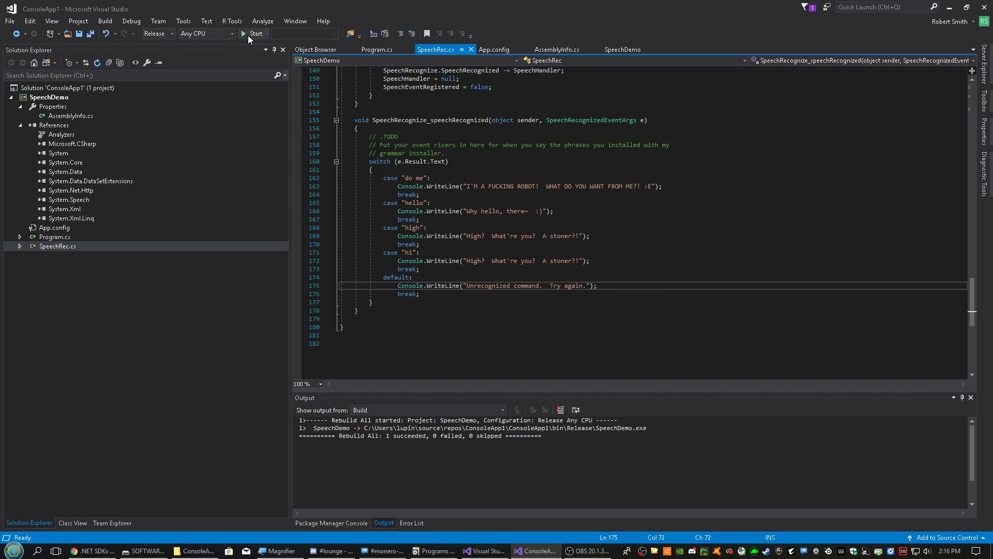
click(254, 33)
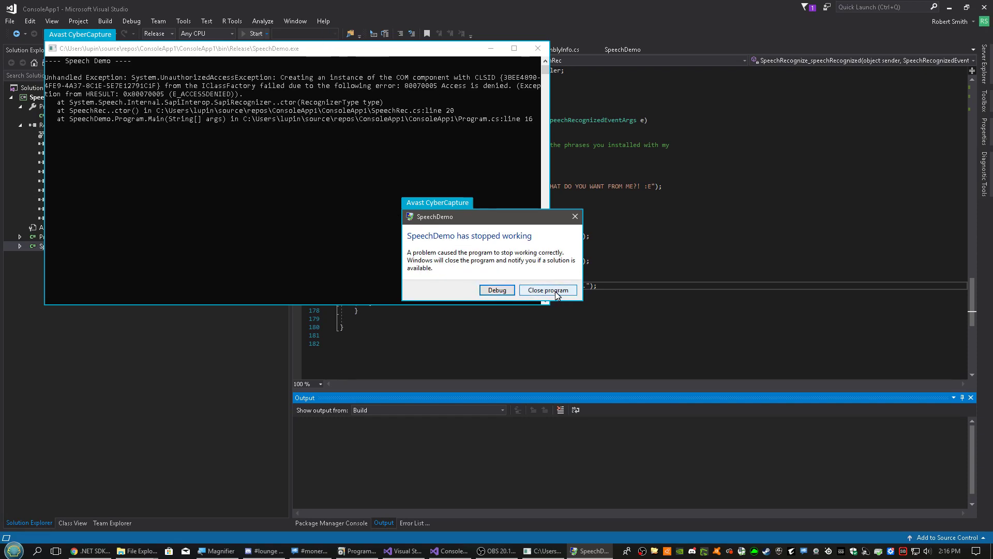
- Close the crashed program, run SpeechDemo again and enable listening so 'hello' prints the greeting
click(547, 289)
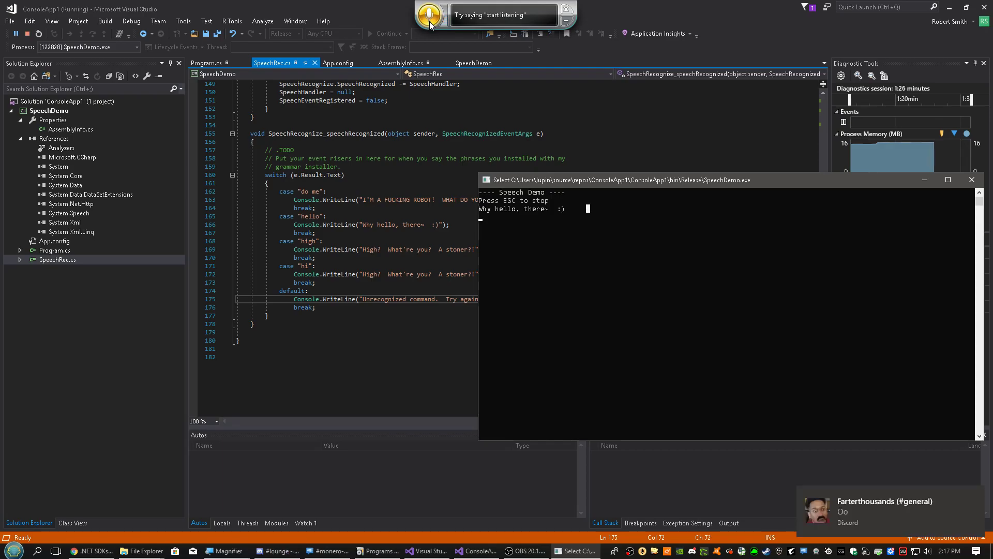
click(430, 13)
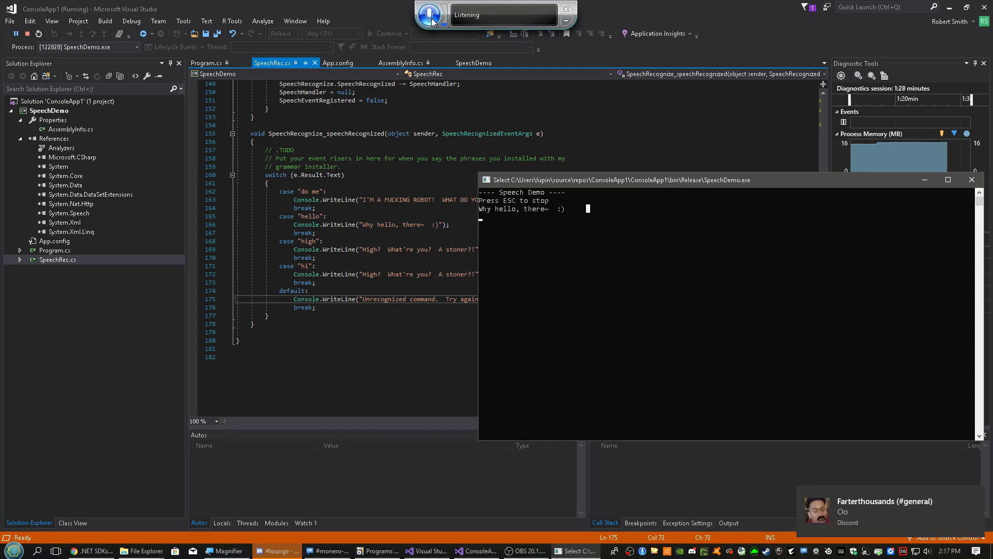